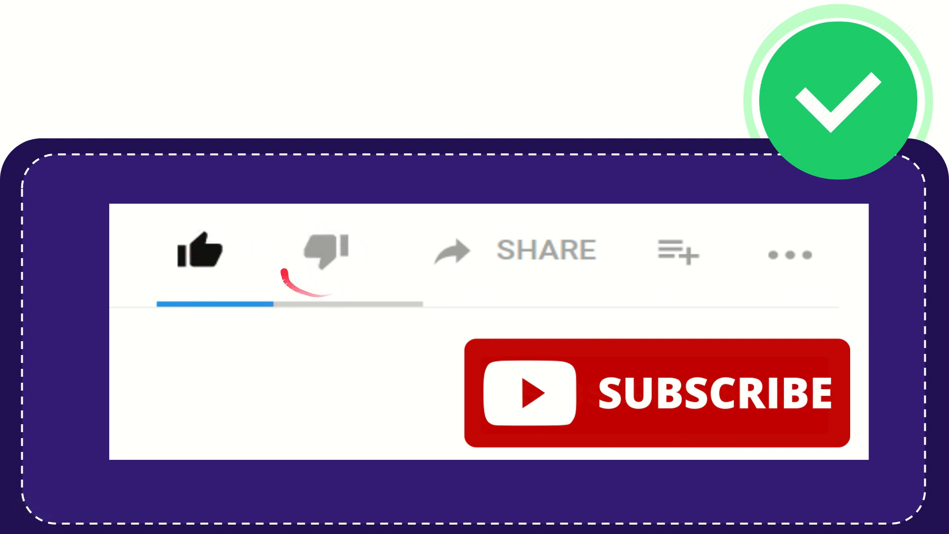
left_click(323, 250)
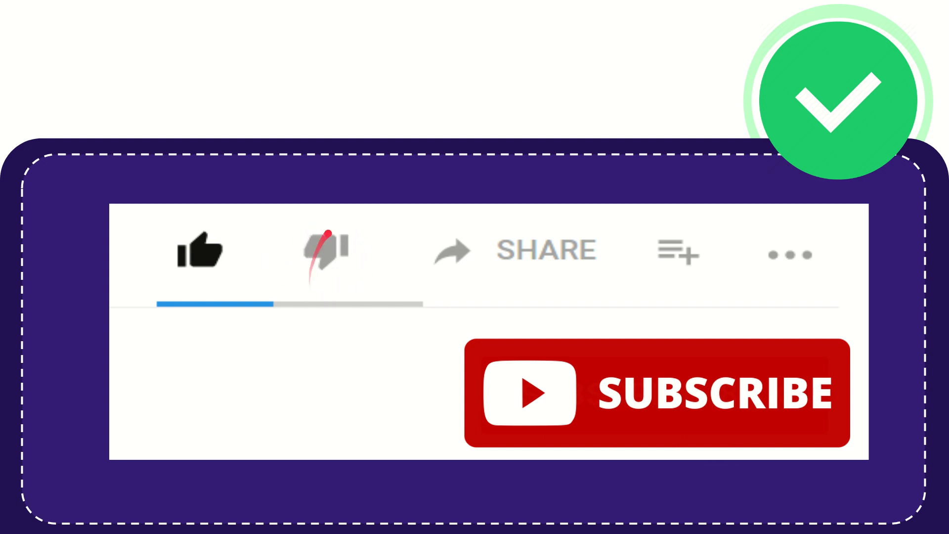
left_click(325, 251)
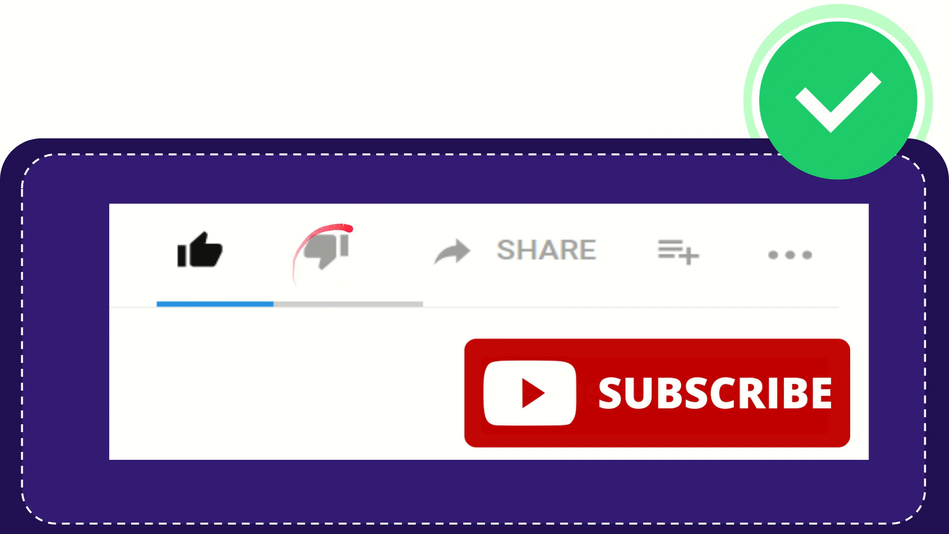
left_click(320, 248)
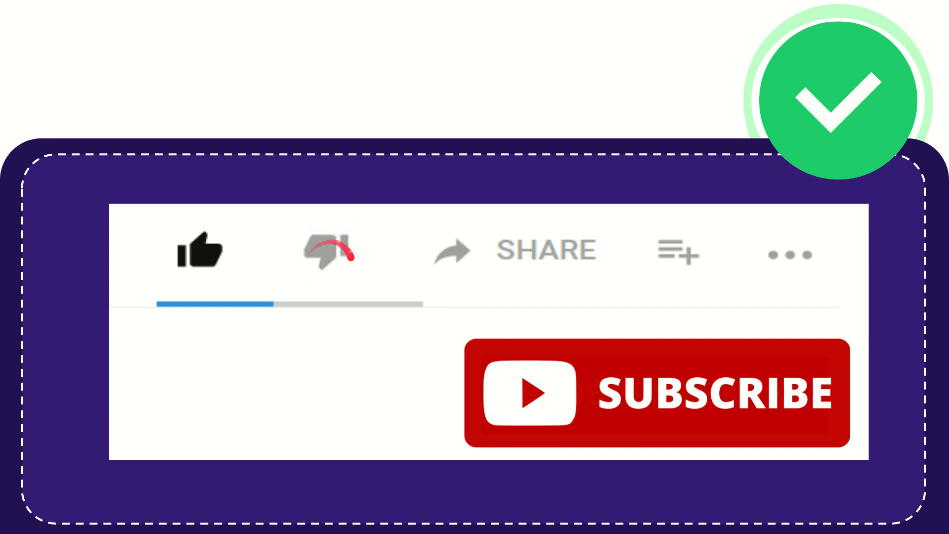
left_click(326, 252)
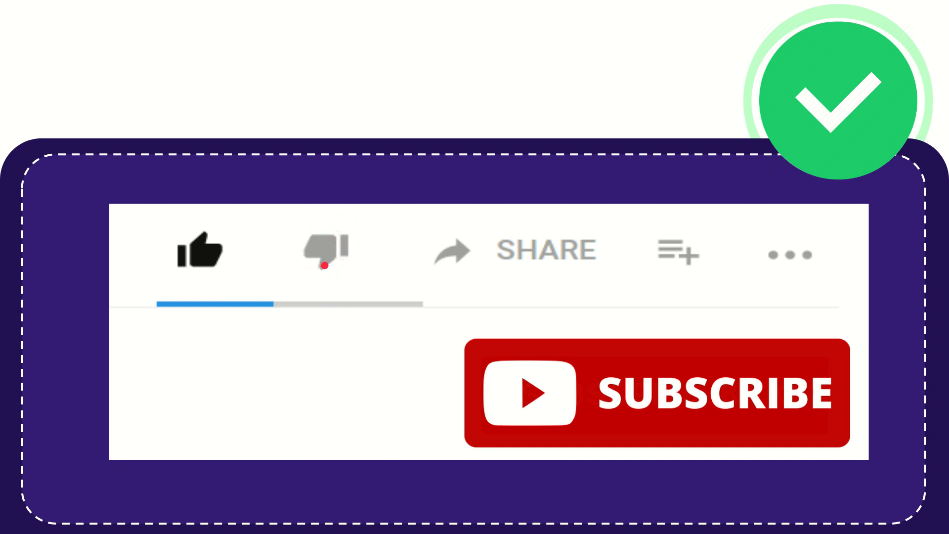